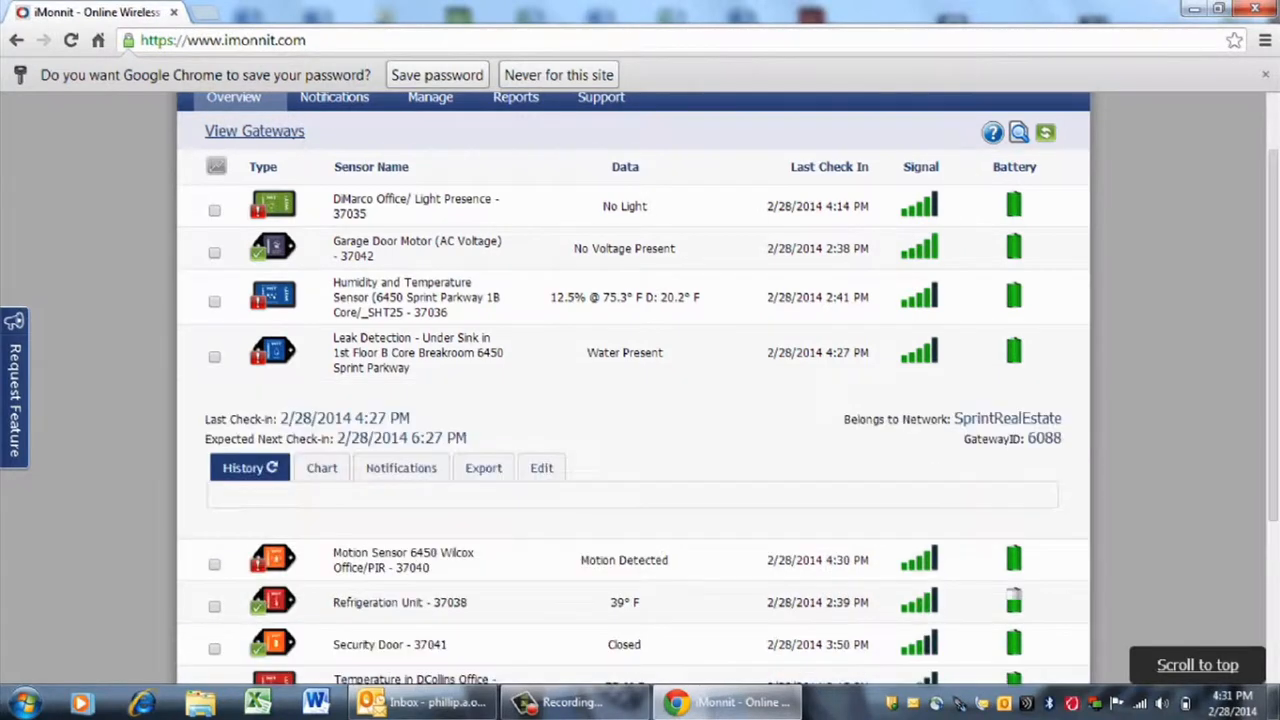
# Step: Switch the expanded Leak Detection sensor row to its Notifications tab
pyautogui.click(401, 467)
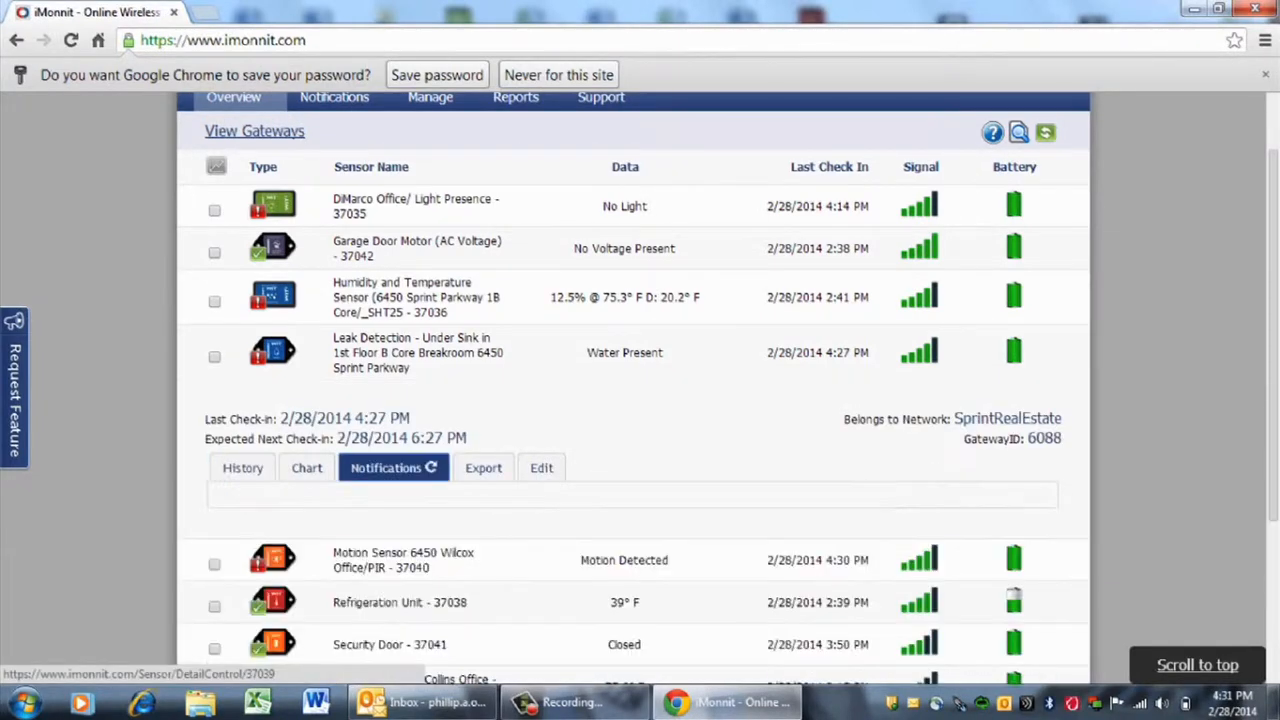